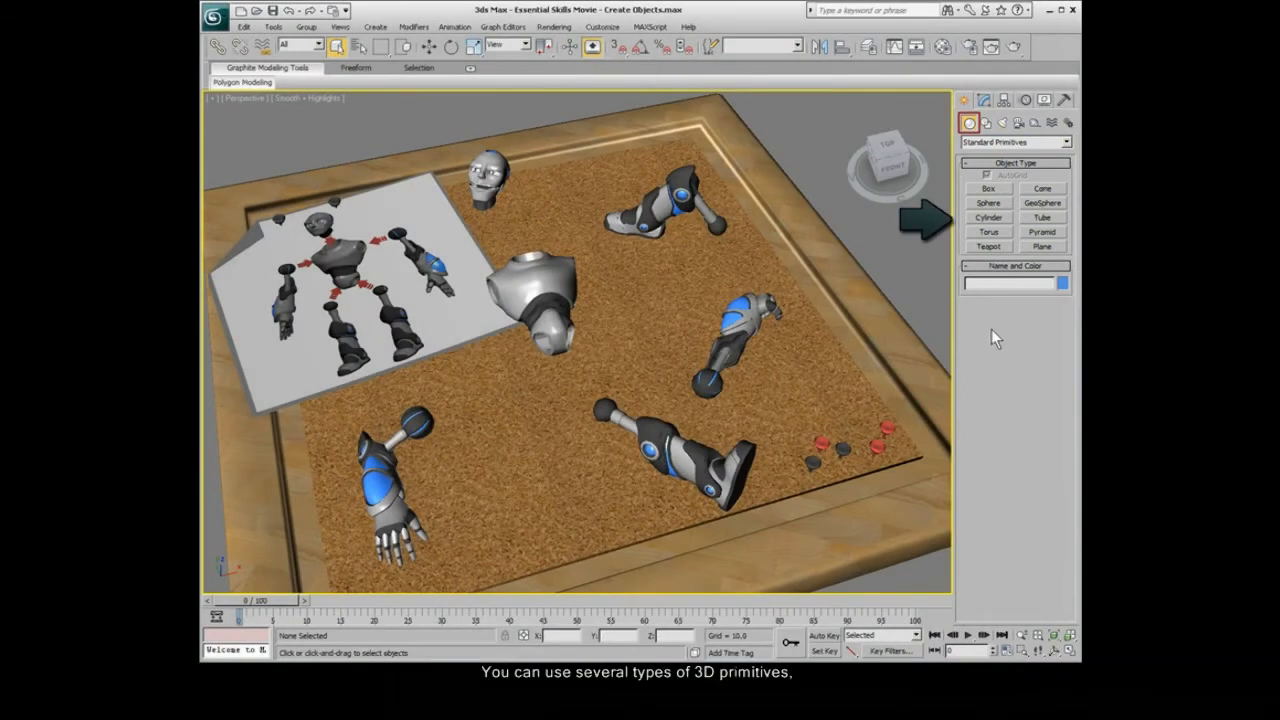
Switch the Create panel from Standard Primitives to the Shapes category's spline types
click(983, 123)
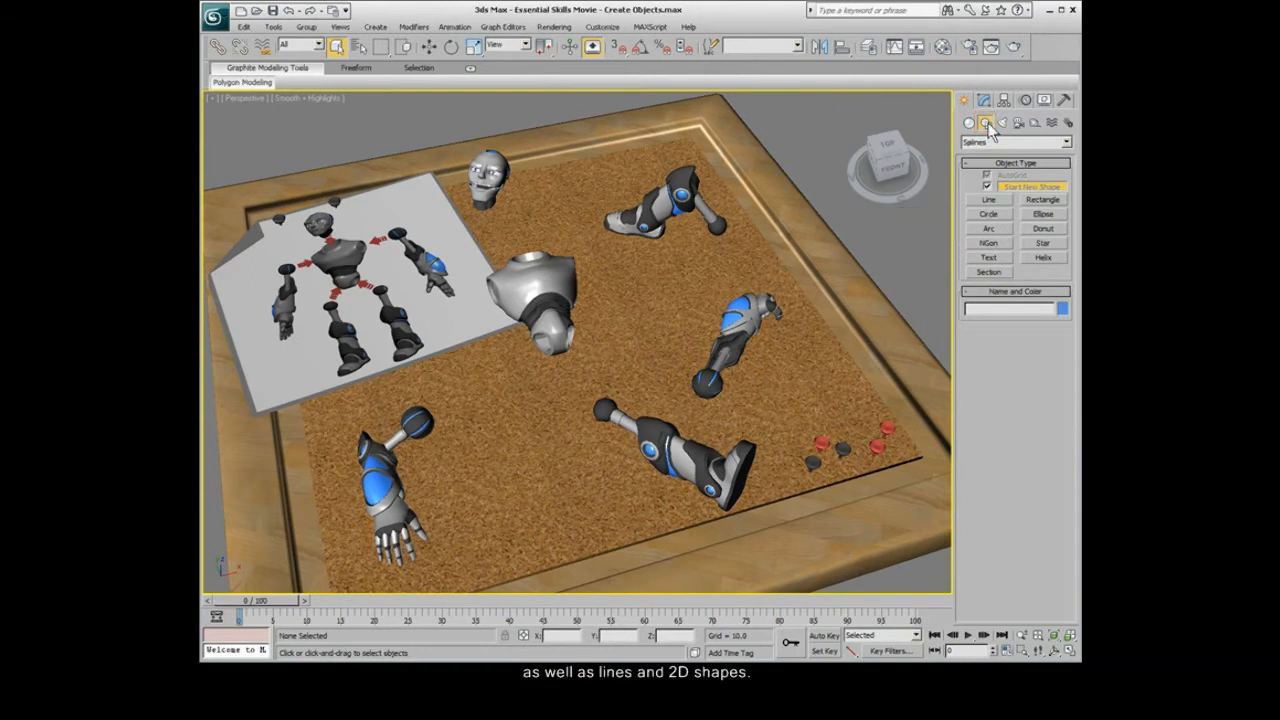
click(968, 123)
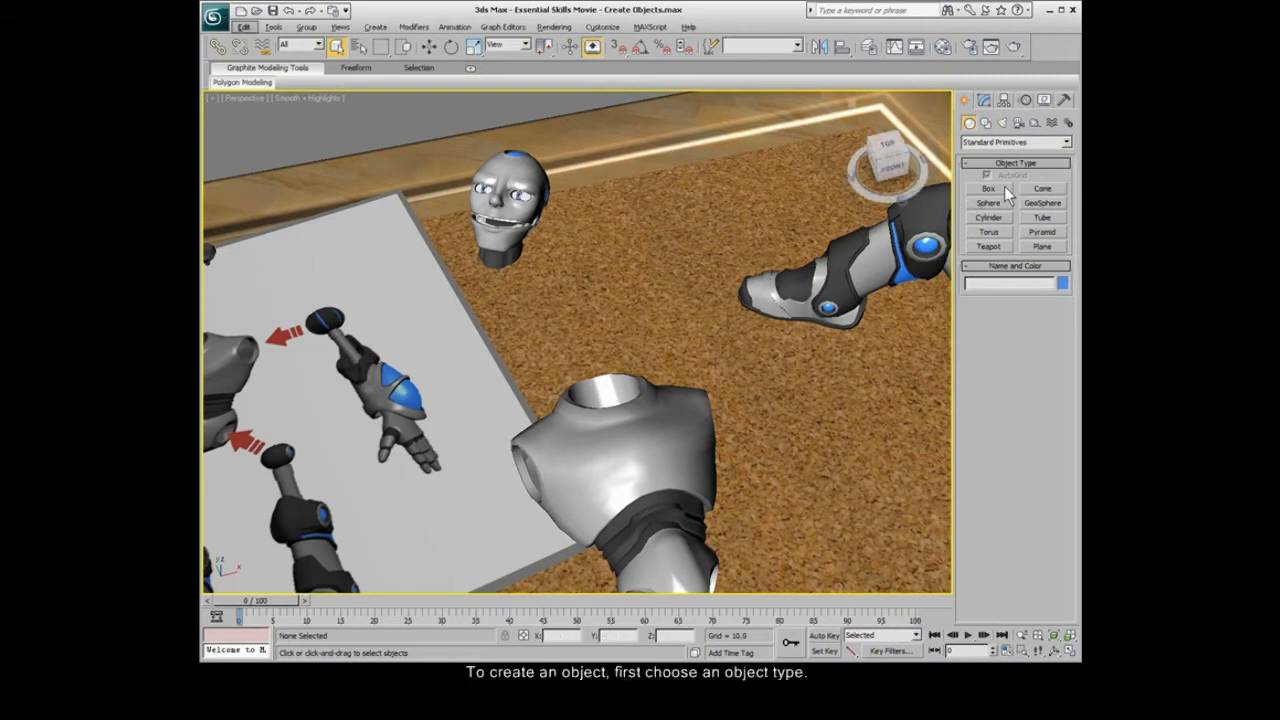
Create a blue Box primitive on the robot's neck as its head, then select the left leg
click(988, 188)
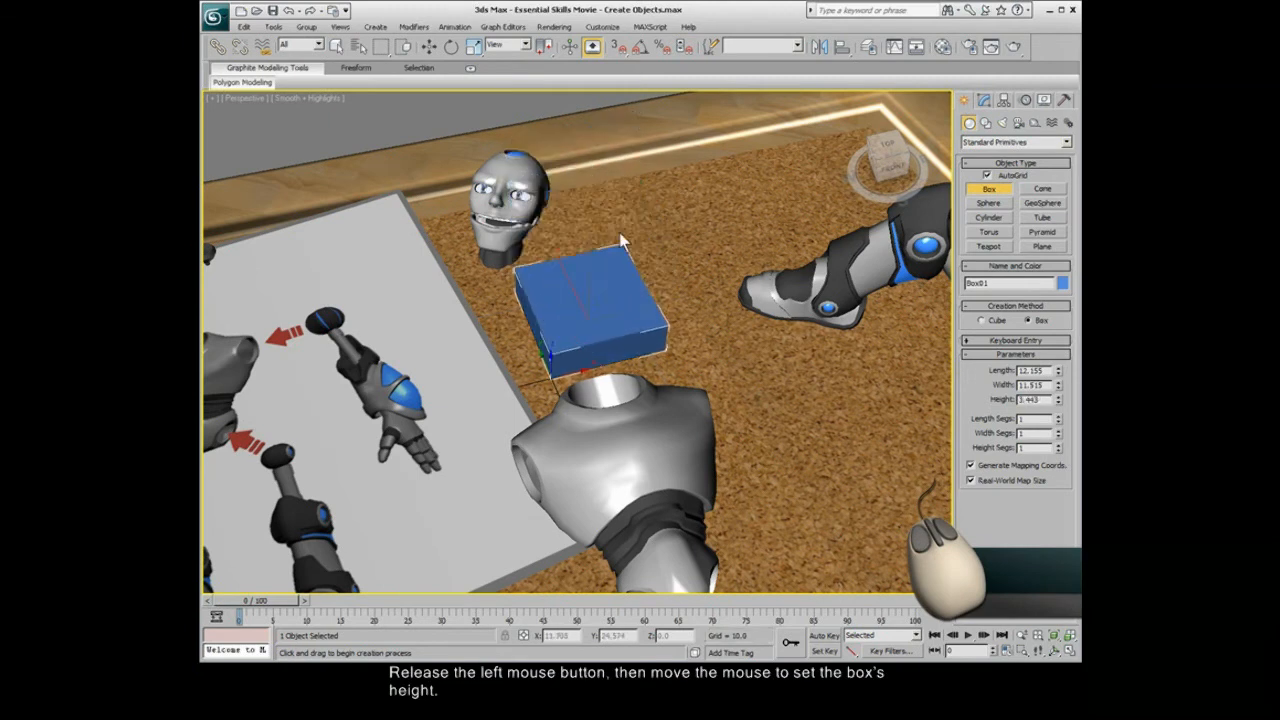
mouse_move(630, 172)
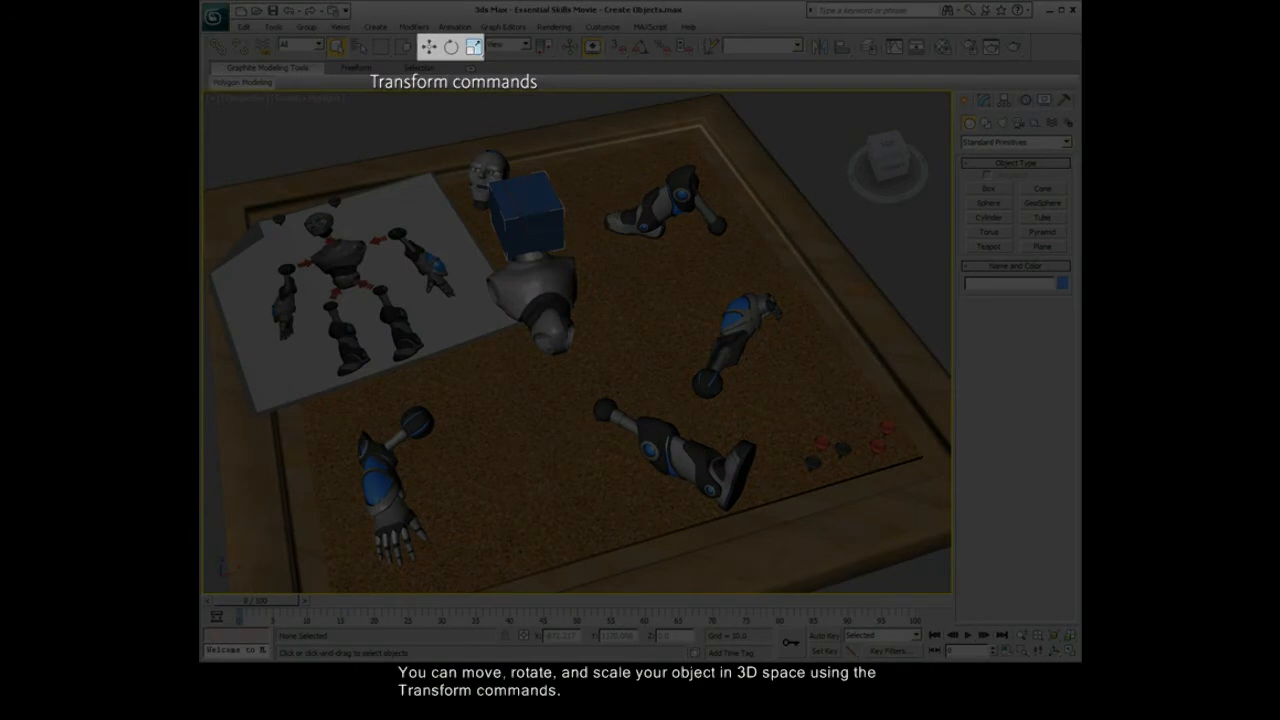
click(533, 405)
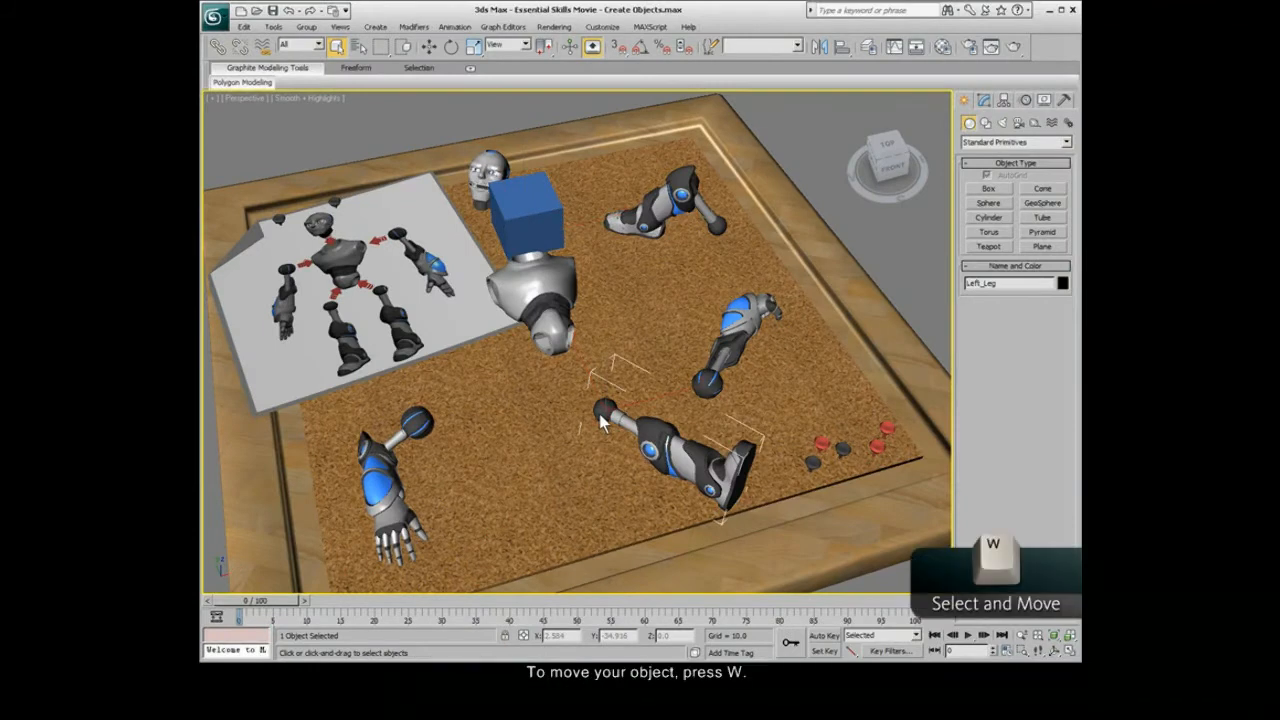
Move Left_Leg up to the hip and Right_Arm against the shoulder, then select Left_Arm
key(w)
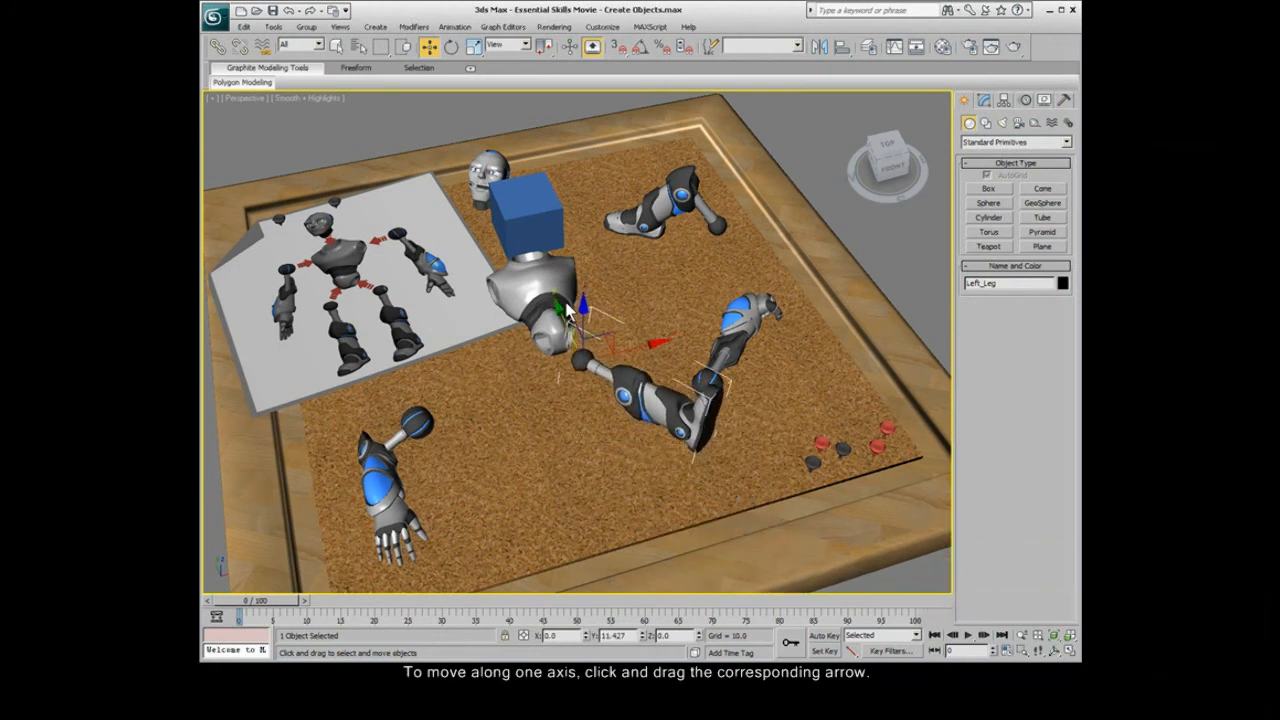
drag(555, 310, 565, 290)
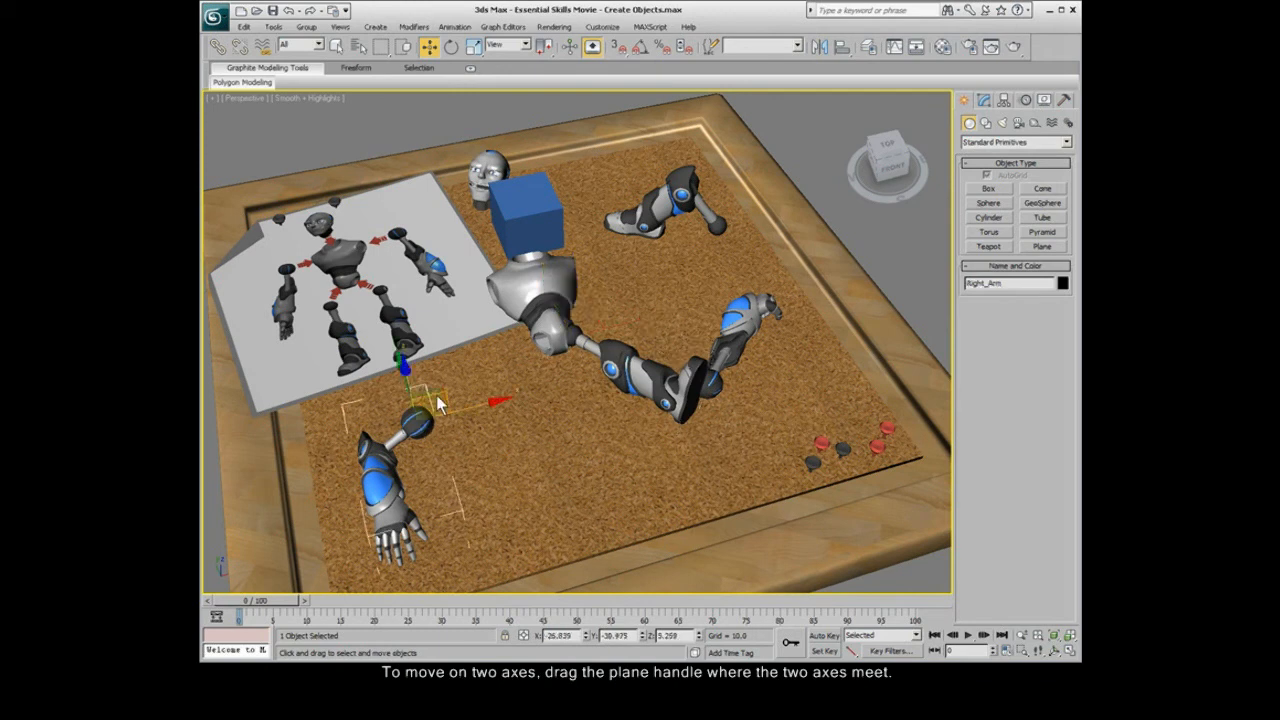
drag(430, 415, 500, 280)
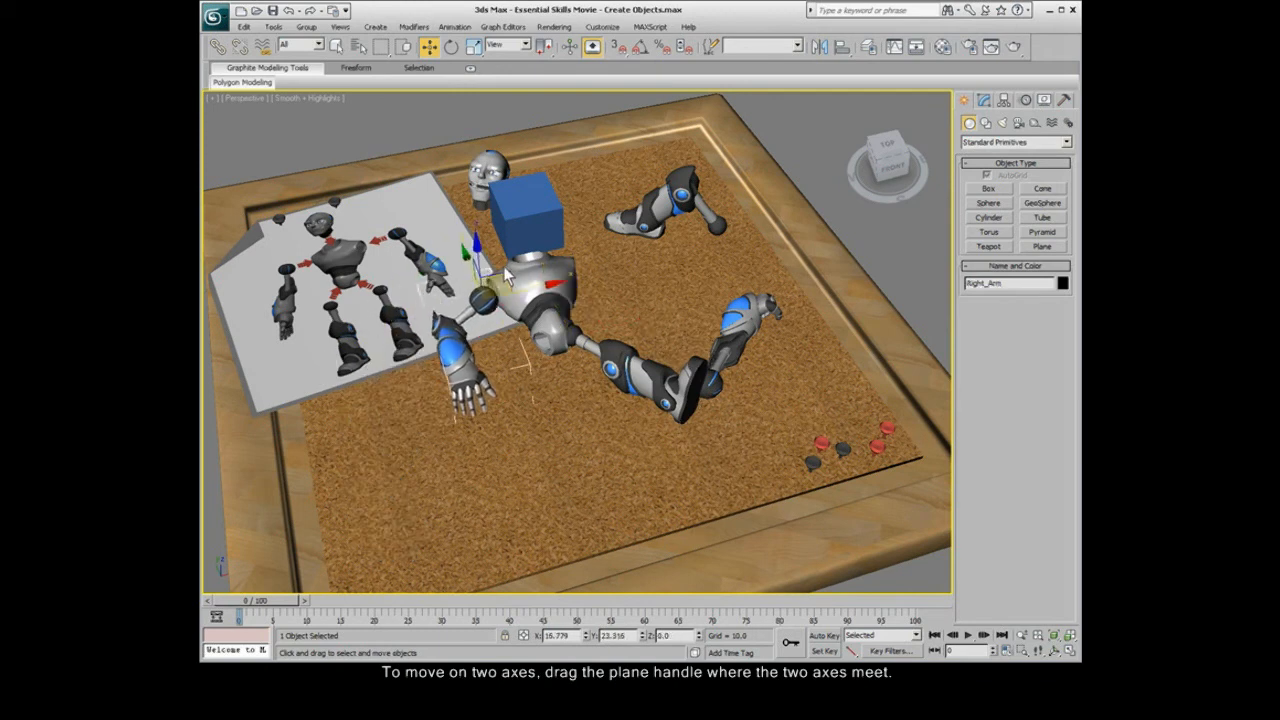
drag(505, 275, 715, 390)
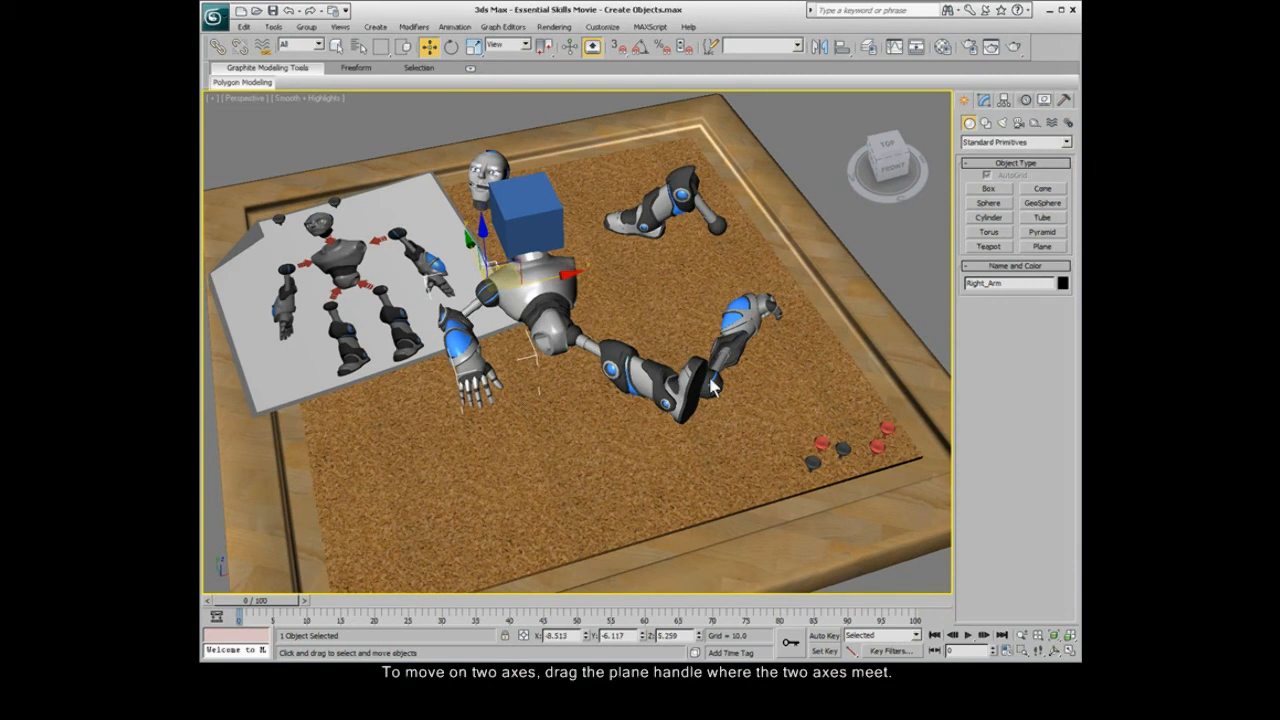
click(735, 330)
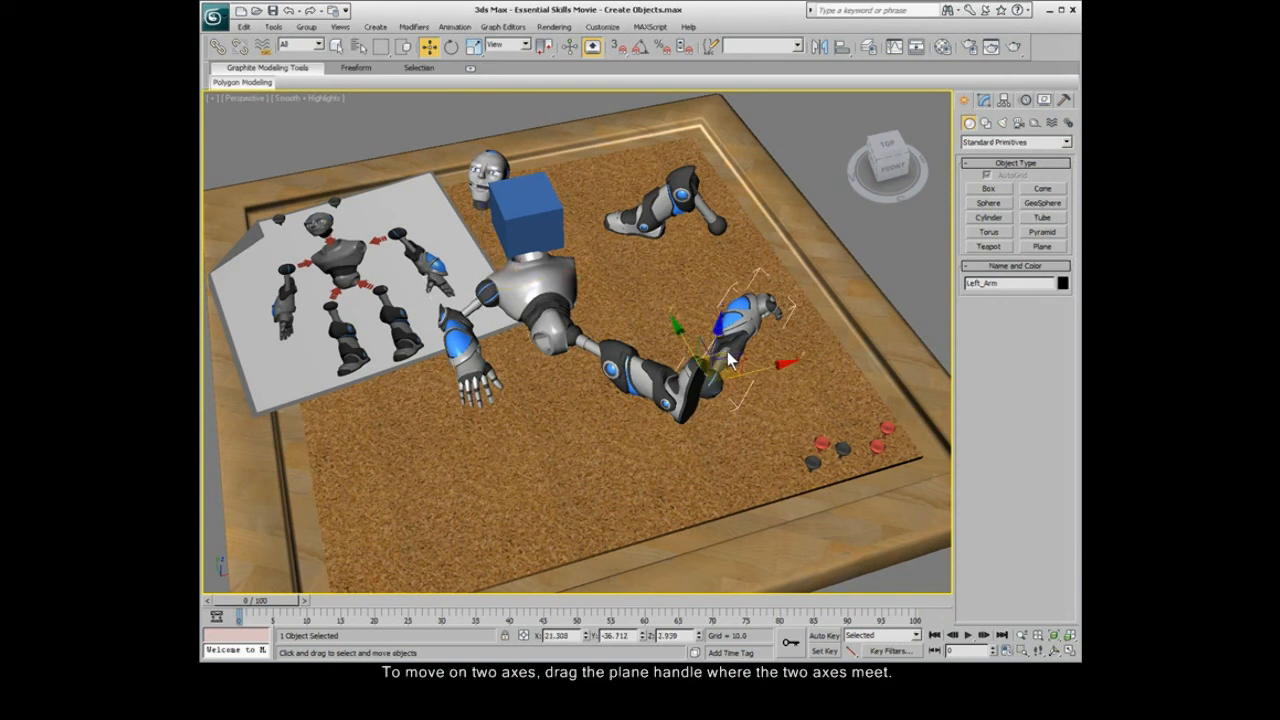
Rotate Left_Arm outward from the shoulder and turn Right_Leg 180° below the body
key(e)
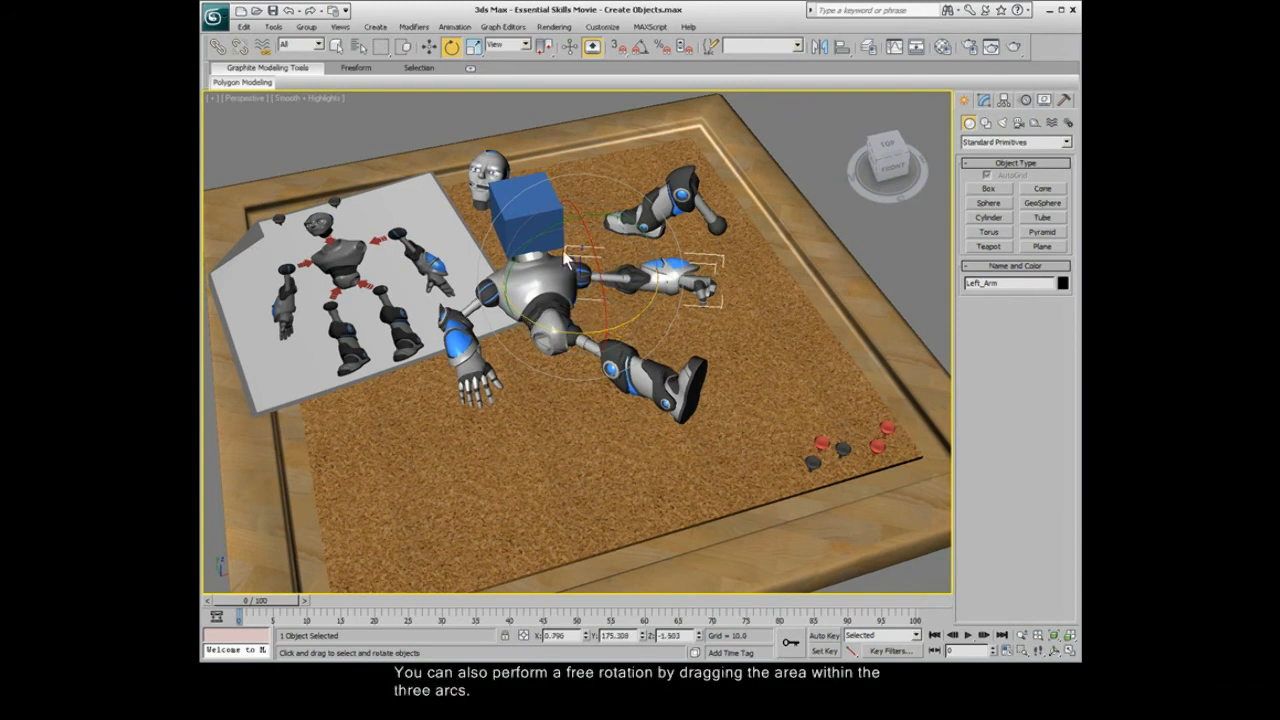
drag(565, 260, 585, 253)
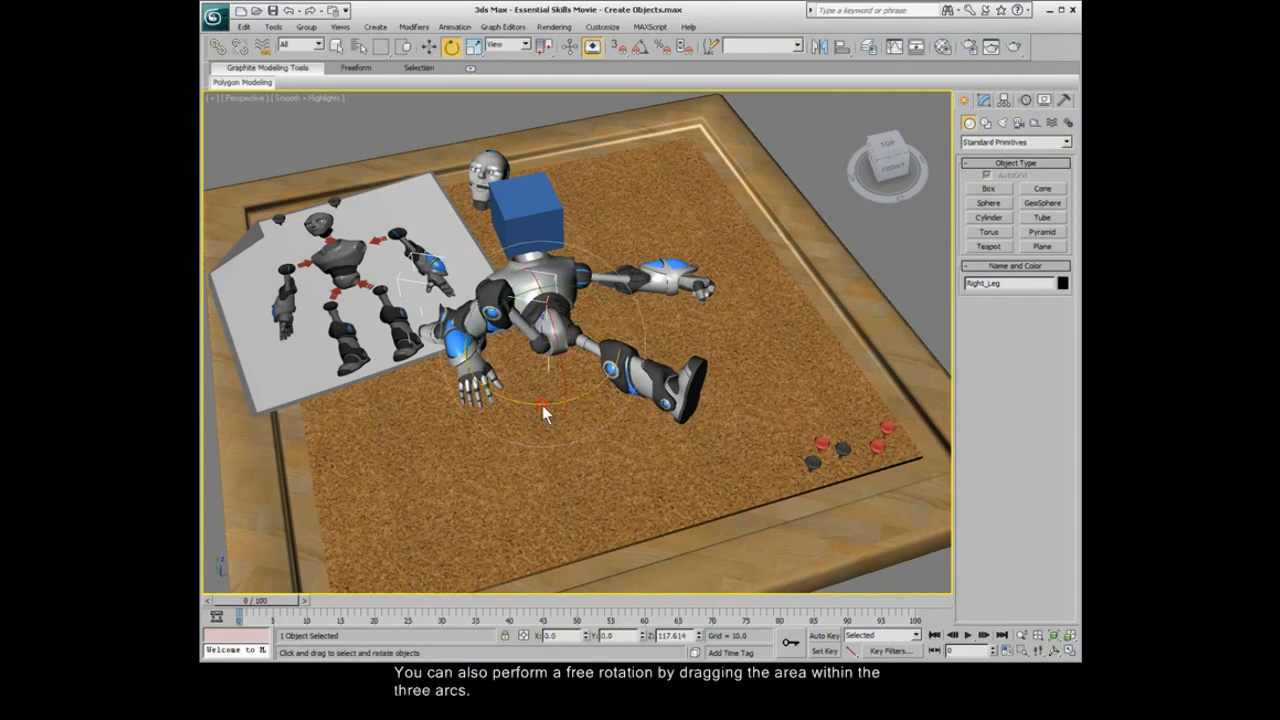
drag(545, 413, 560, 250)
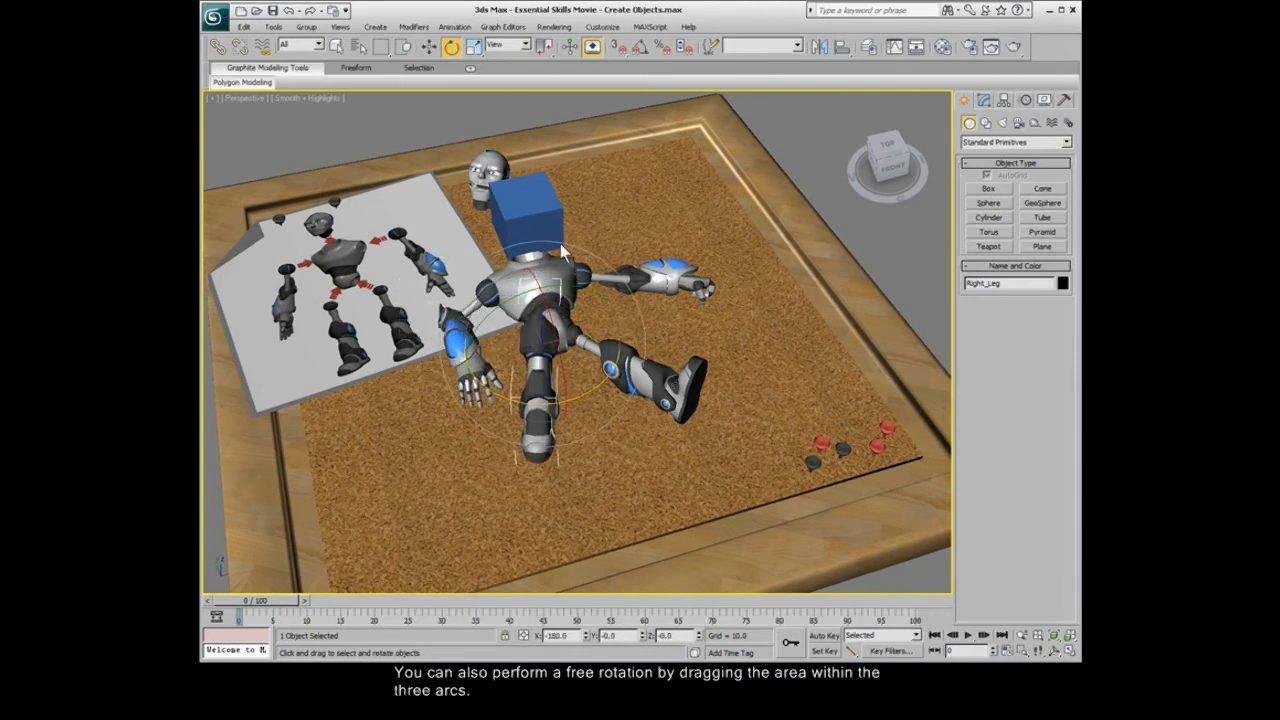
Scale the Body uniformly to 107% with the scale gizmo's centre
key(r)
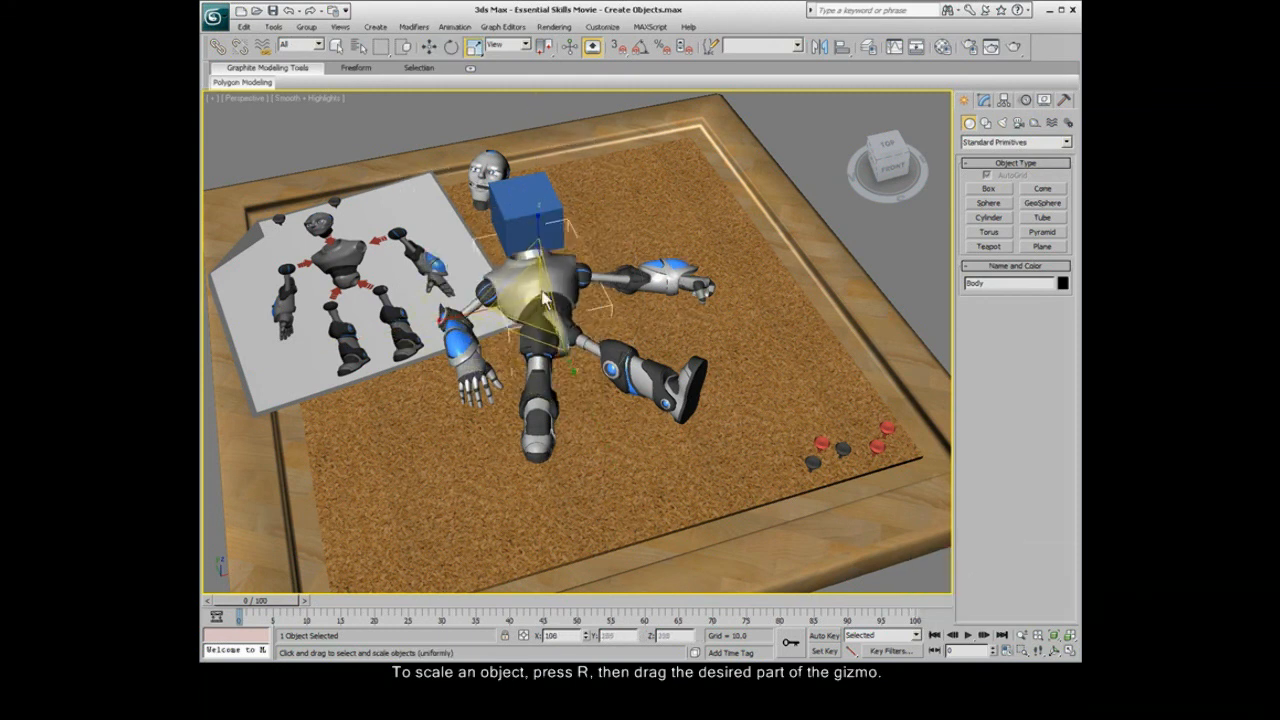
drag(540, 300, 540, 305)
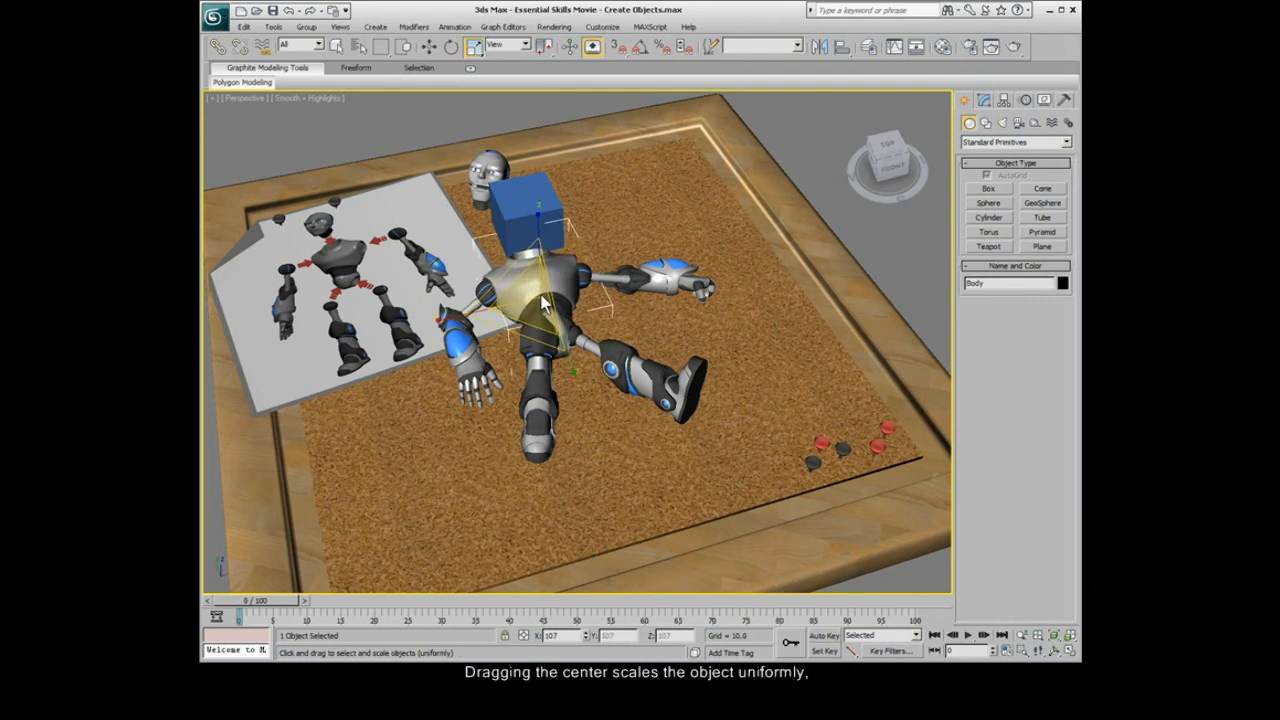